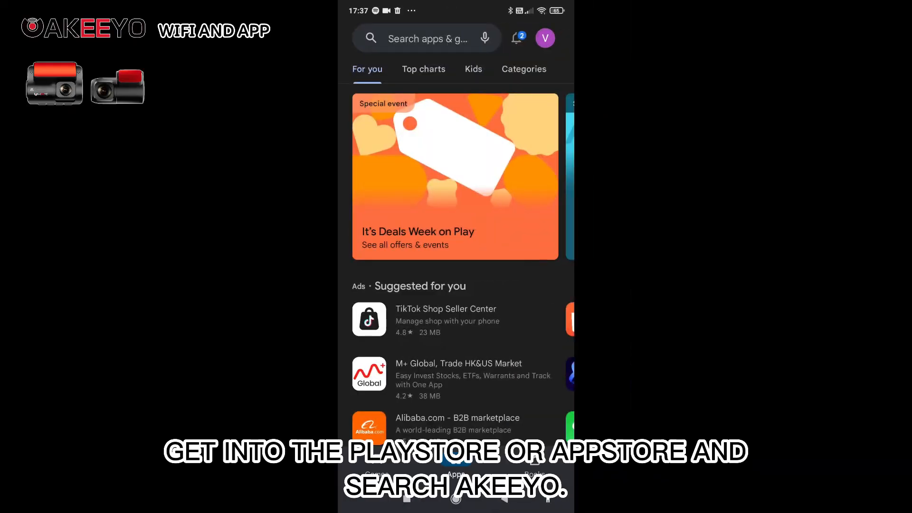
Step: Search Play Store for 'akeeyo' and bring up the AKEEYO dashcam app's store page
left_click(427, 38)
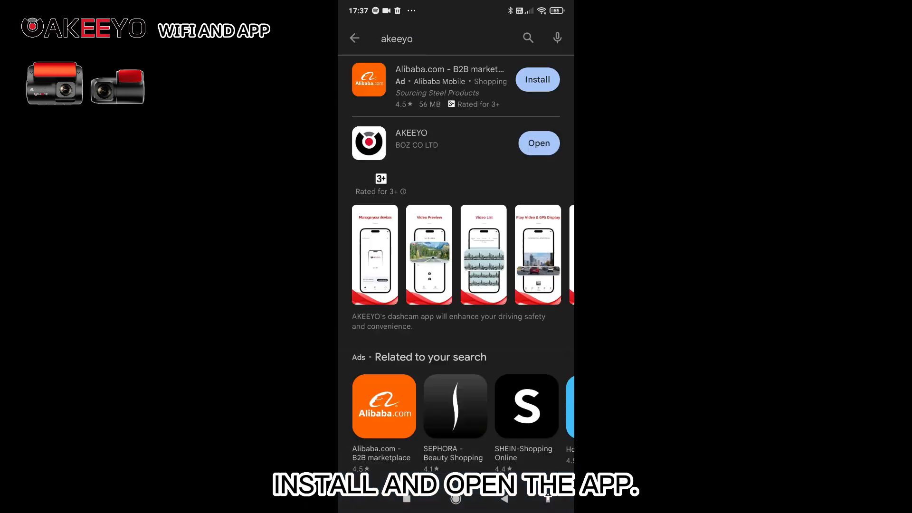
left_click(411, 143)
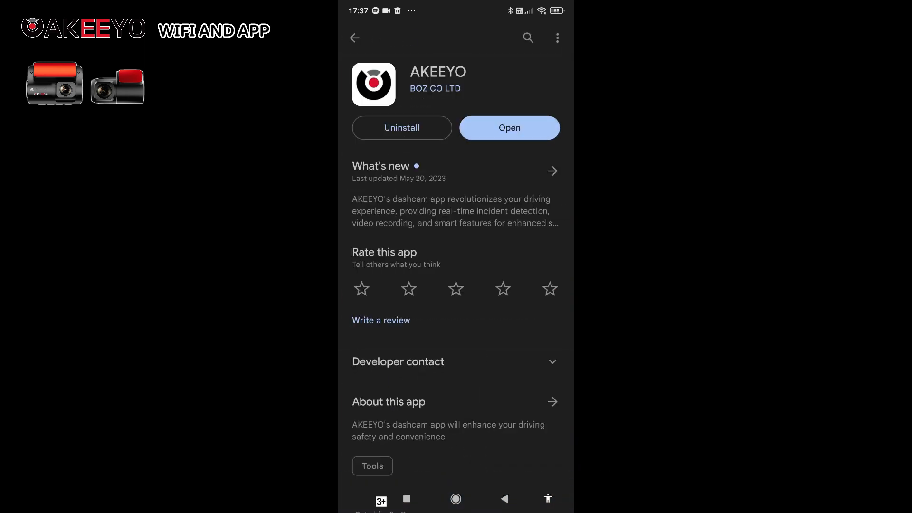
Step: Launch AKEEYO, pass the permission notice and start the Add Camera flow to the Wi-Fi list
left_click(509, 127)
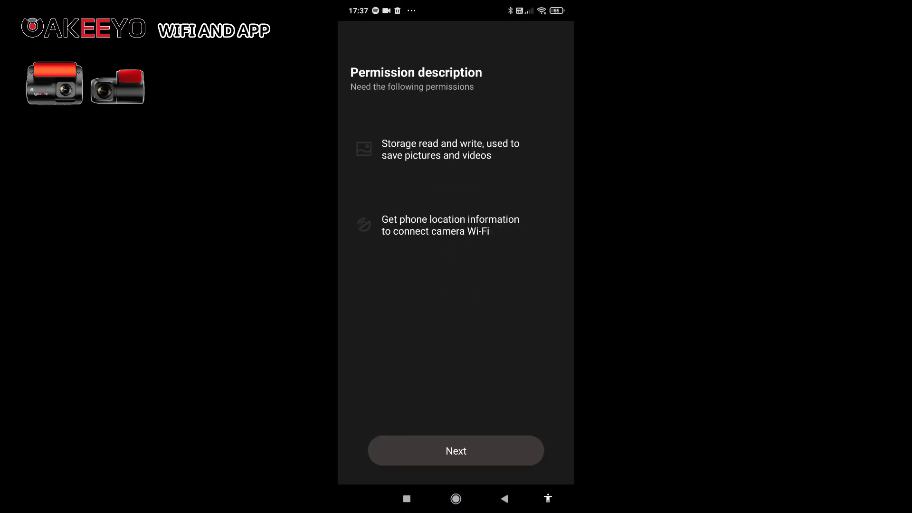
left_click(456, 450)
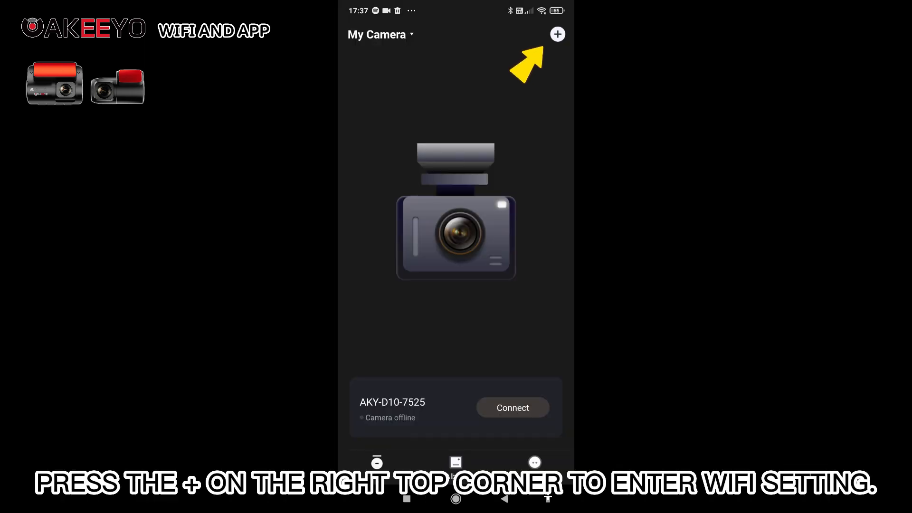
left_click(557, 33)
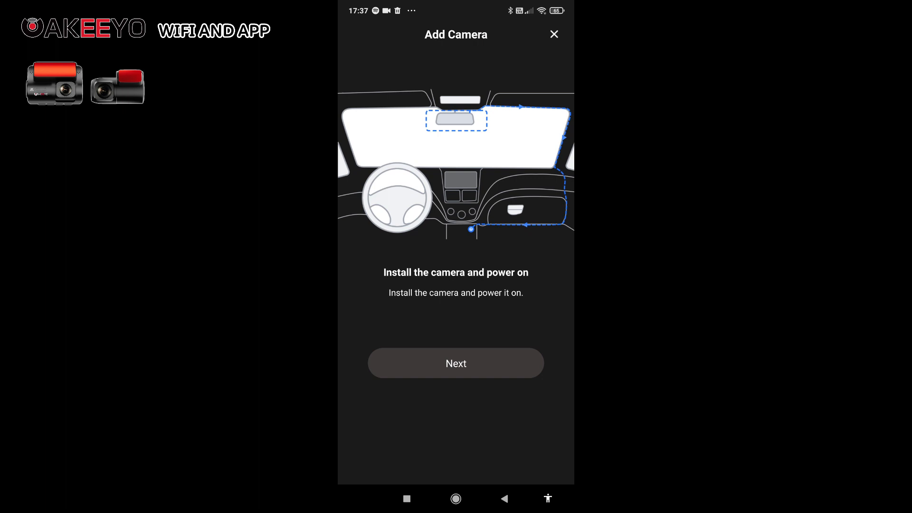
left_click(456, 363)
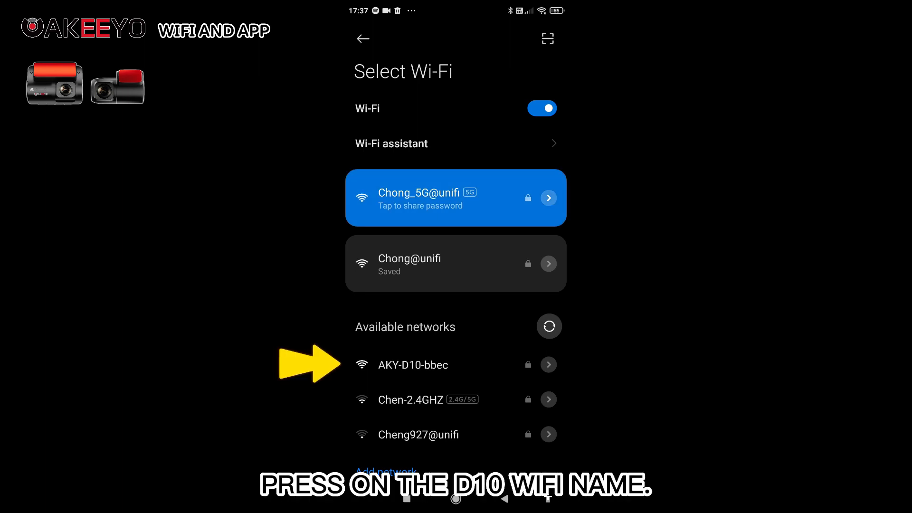
left_click(413, 365)
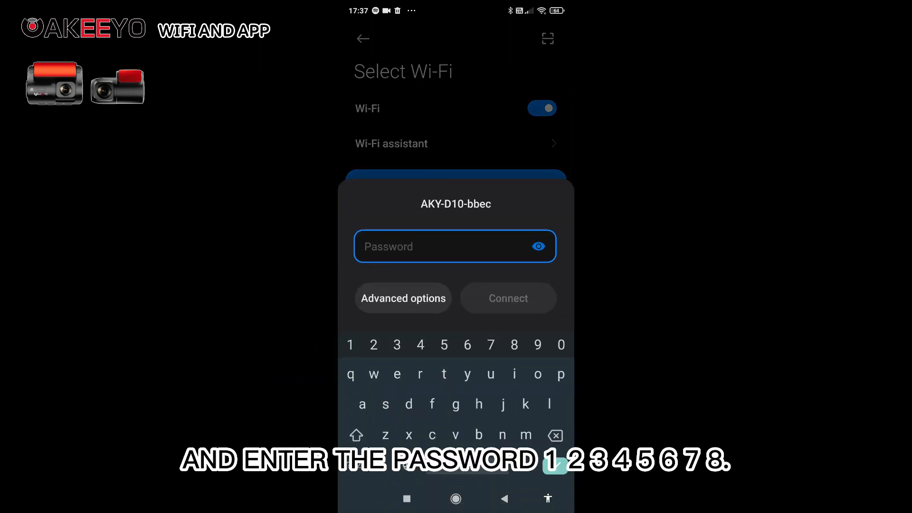
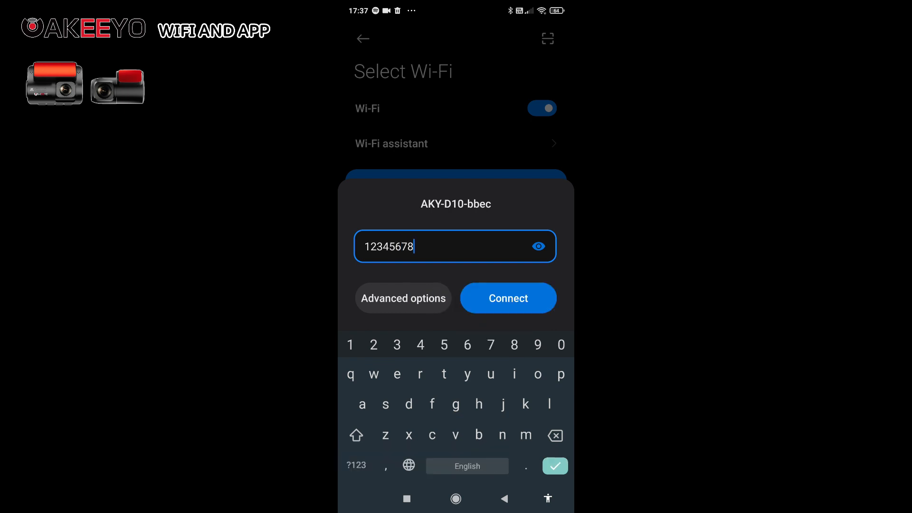
left_click(507, 297)
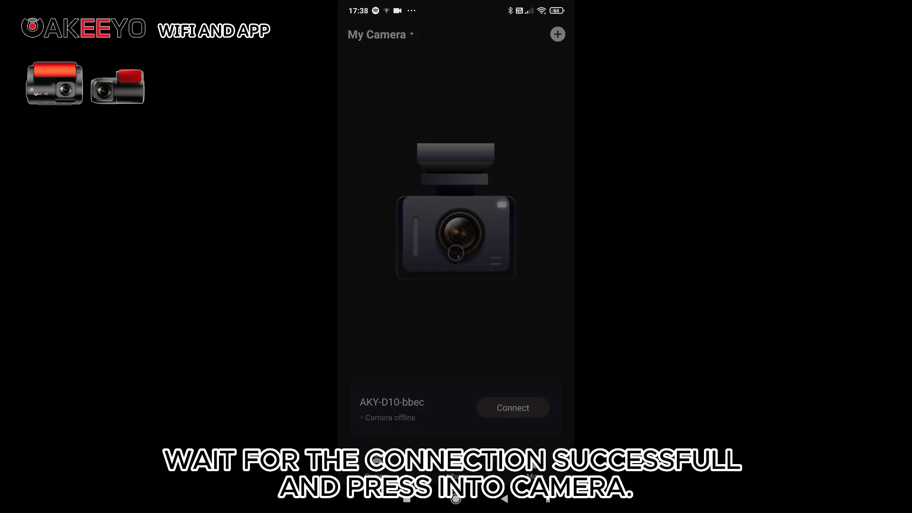
Step: Enter the AKY-D10-bbec live view and switch the feed from front to rear camera
left_click(513, 408)
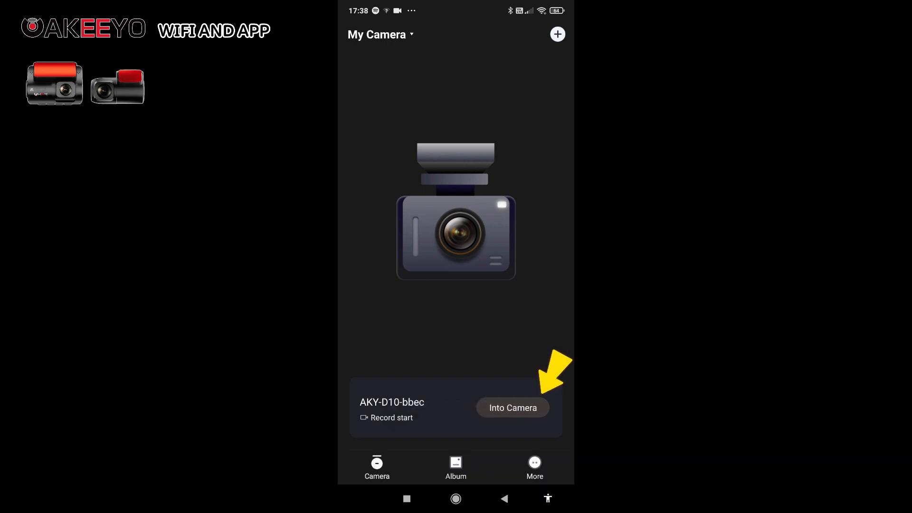
left_click(513, 408)
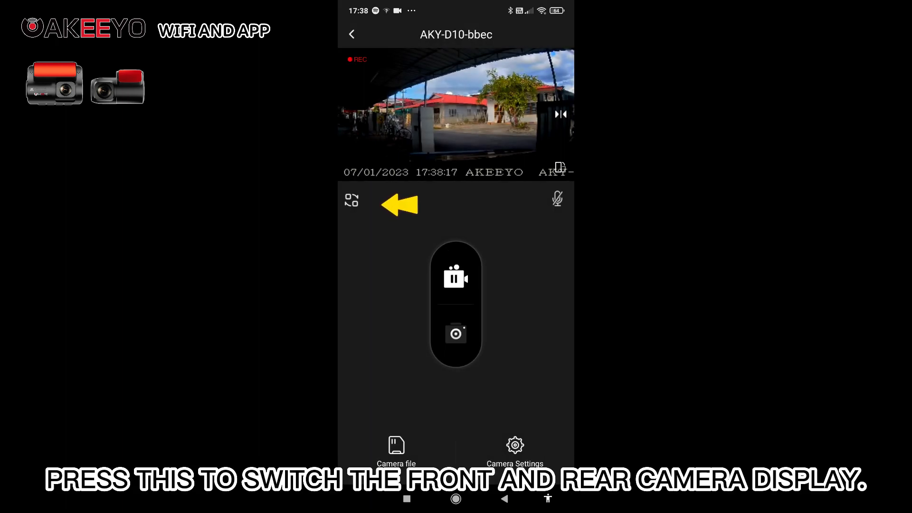
left_click(351, 201)
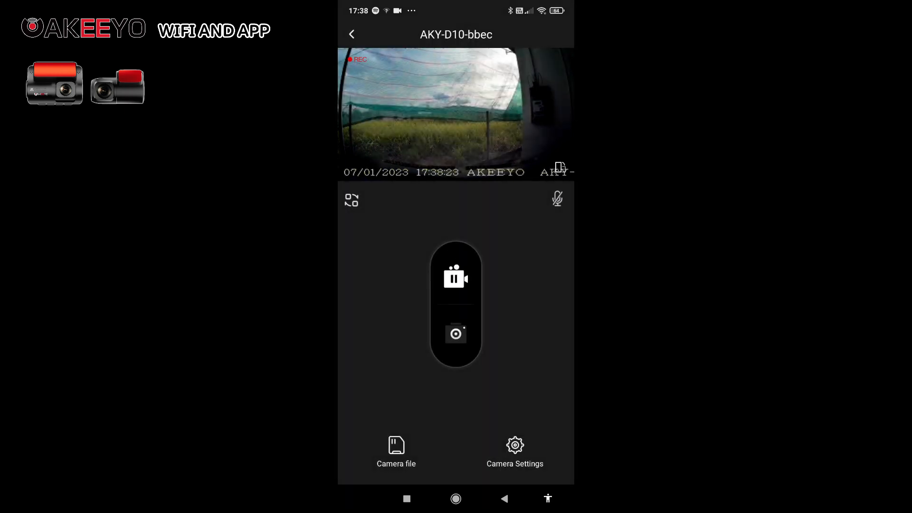
left_click(515, 445)
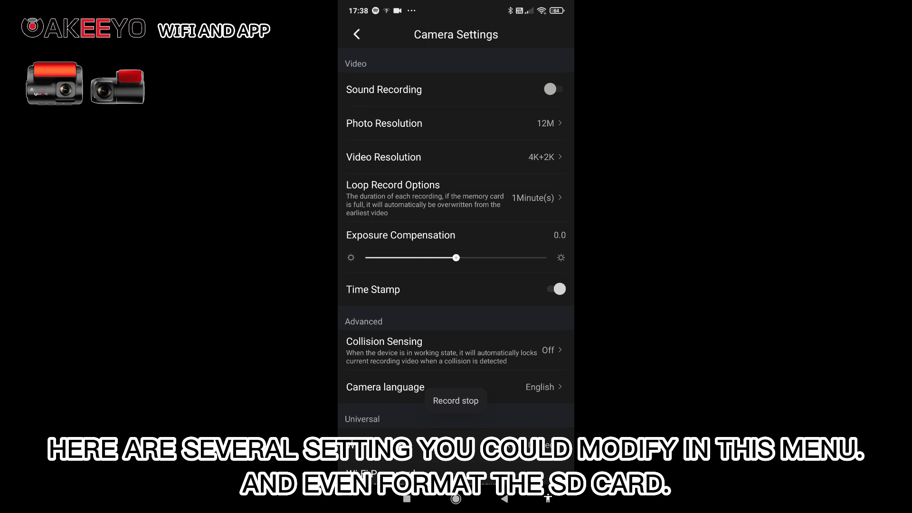
scroll("down", 3)
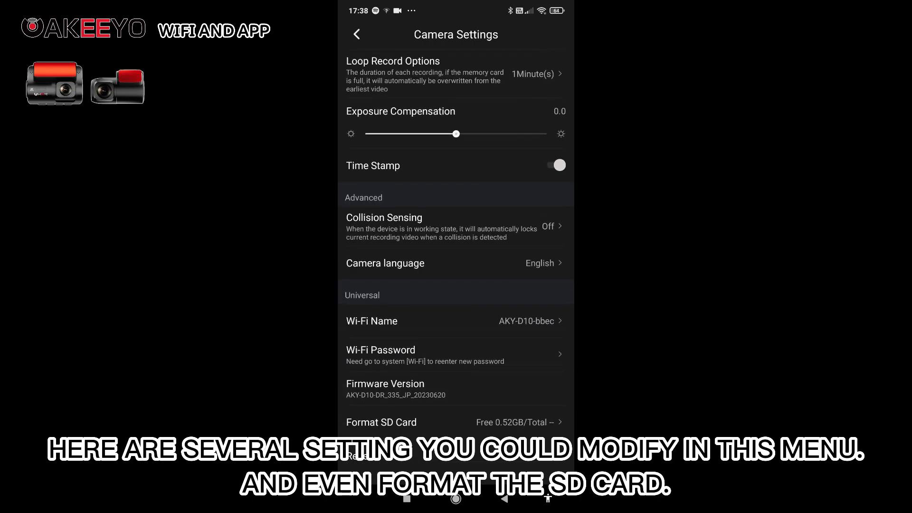
scroll("down", 3)
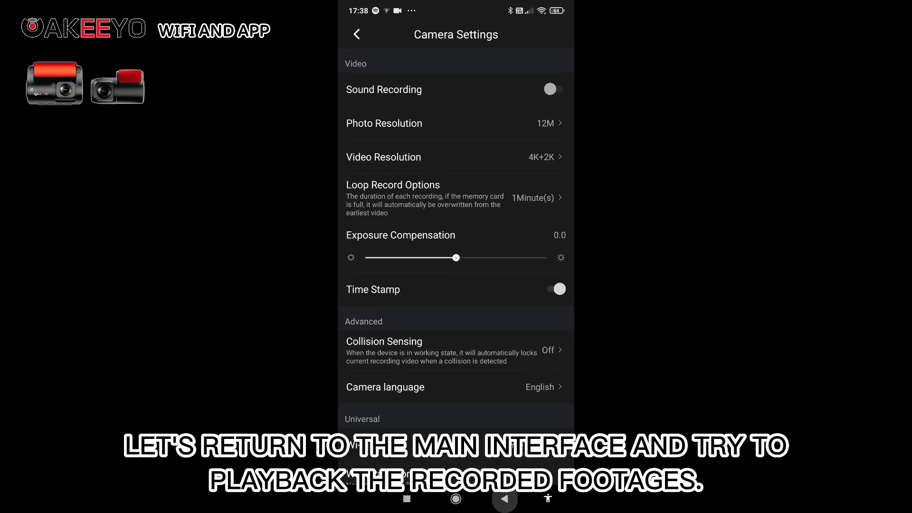
left_click(357, 34)
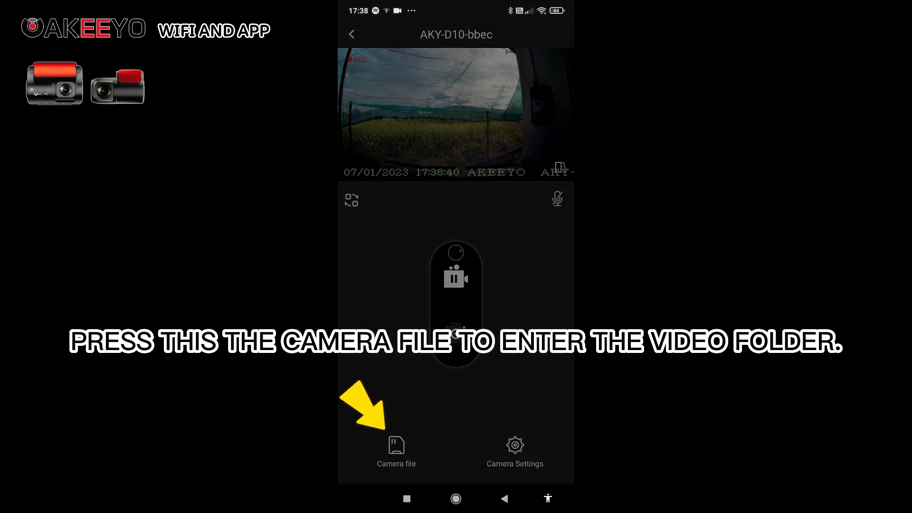
Step: Browse the camera's Loop and Parking recordings and scroll through the parking clips
left_click(397, 447)
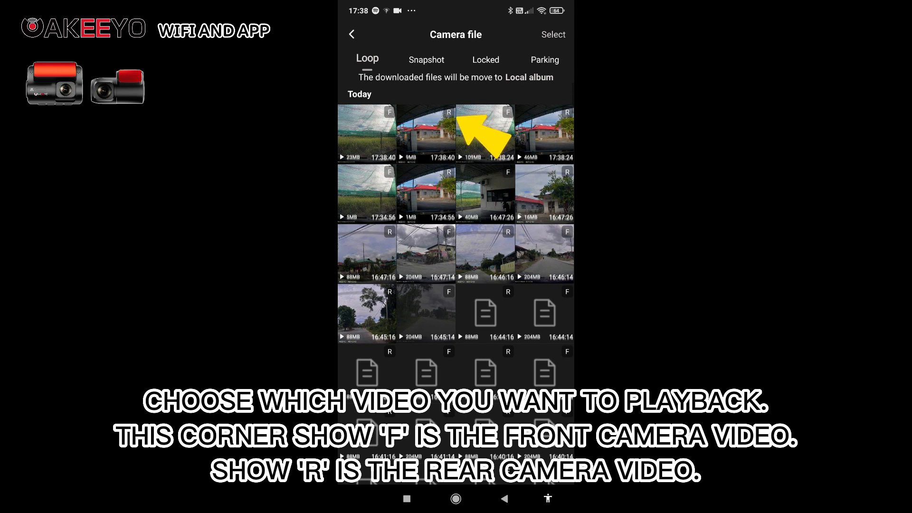
left_click(545, 59)
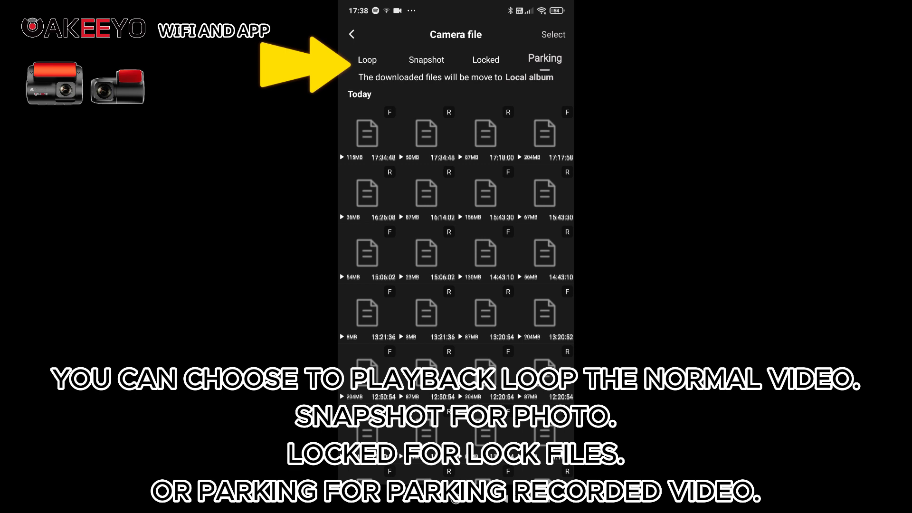
left_click(367, 59)
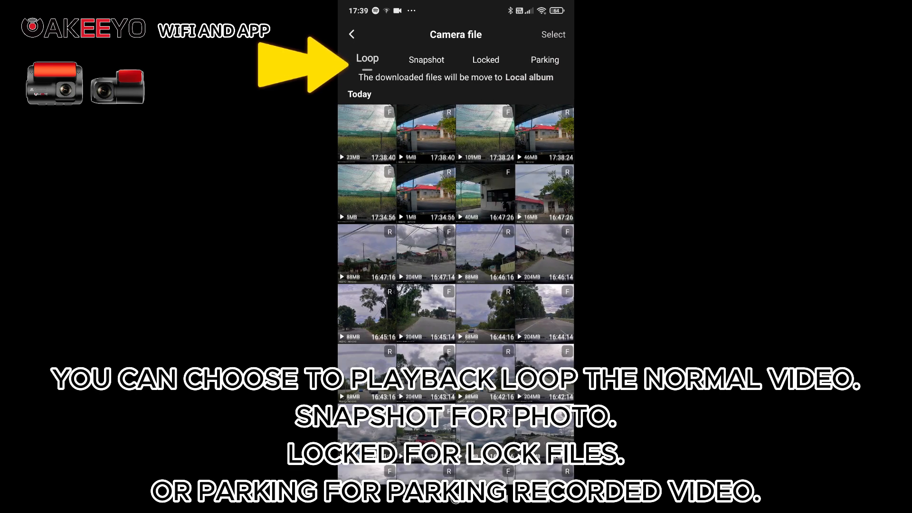
left_click(544, 59)
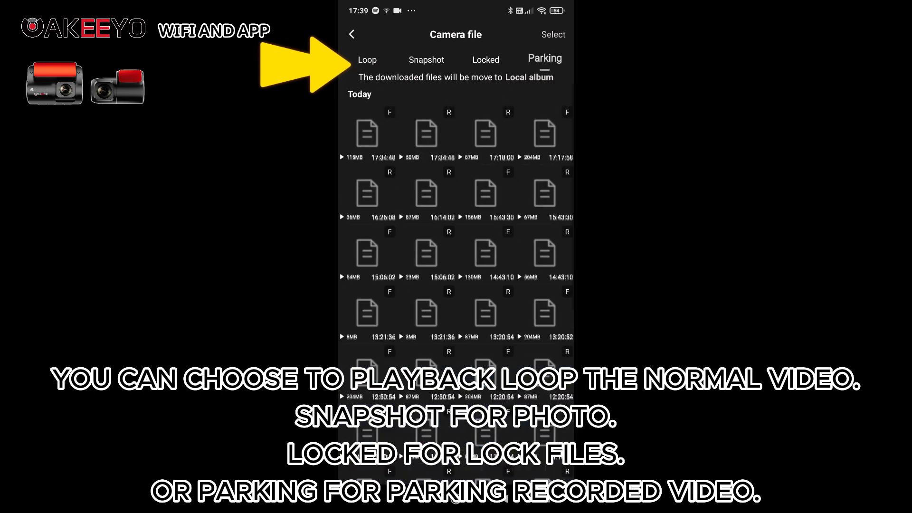
scroll("down", 3)
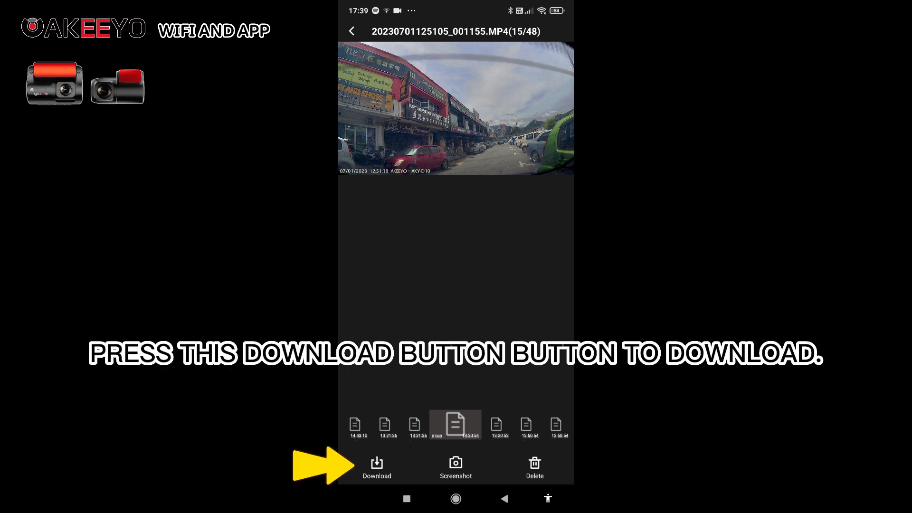
Step: Download the parking clip to the phone and return to the My Camera home screen
left_click(377, 463)
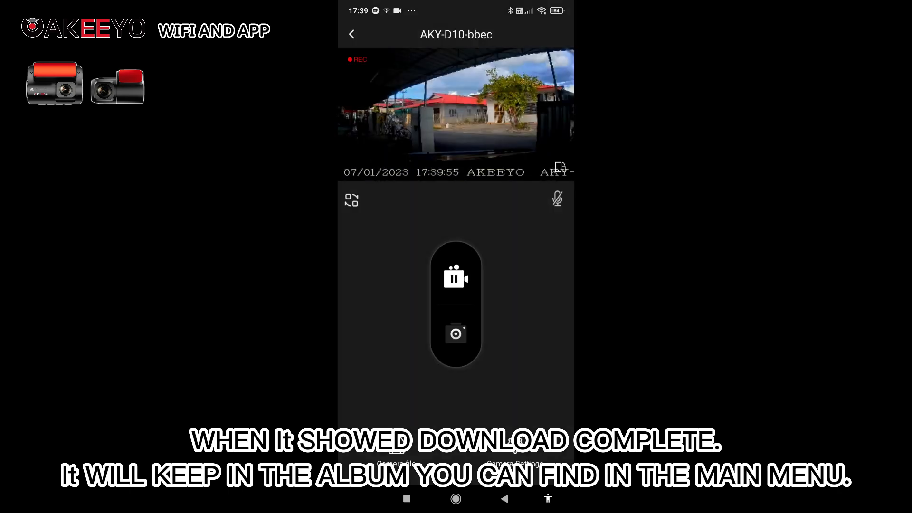
left_click(352, 35)
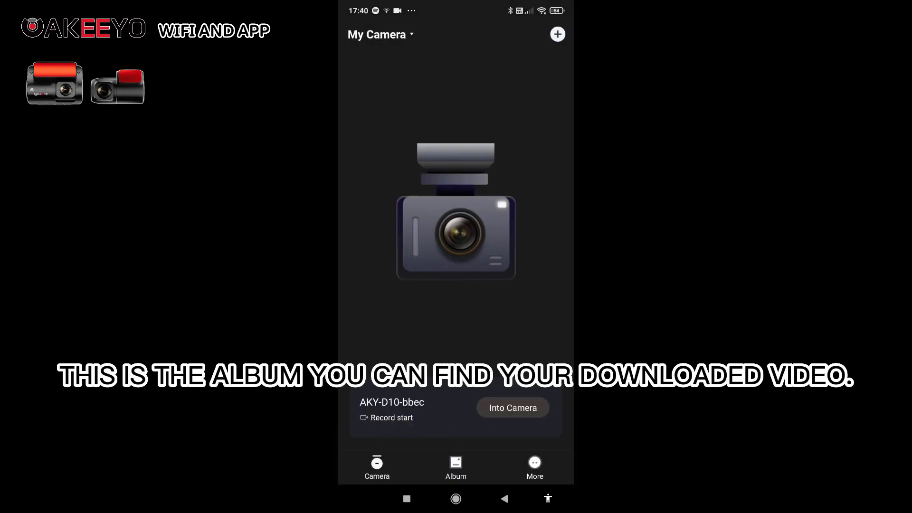
Step: Play the downloaded parking video from the Album's Video list
left_click(456, 462)
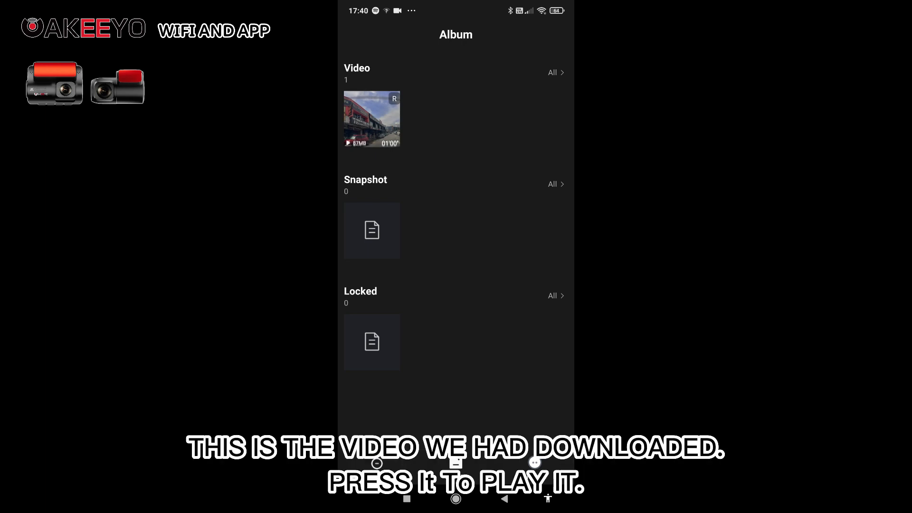
left_click(372, 118)
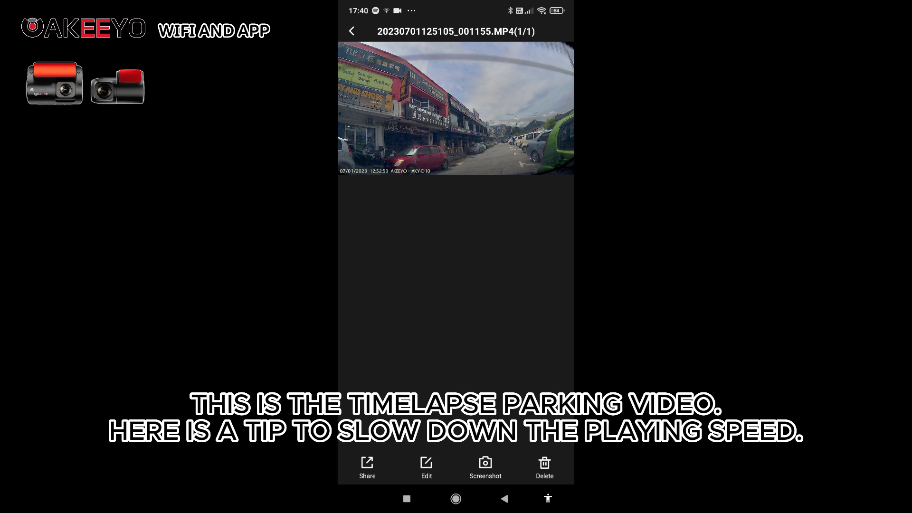
Step: Change the clip's playback speed from 1.0x to 1FPS, then return to the Album
left_click(456, 112)
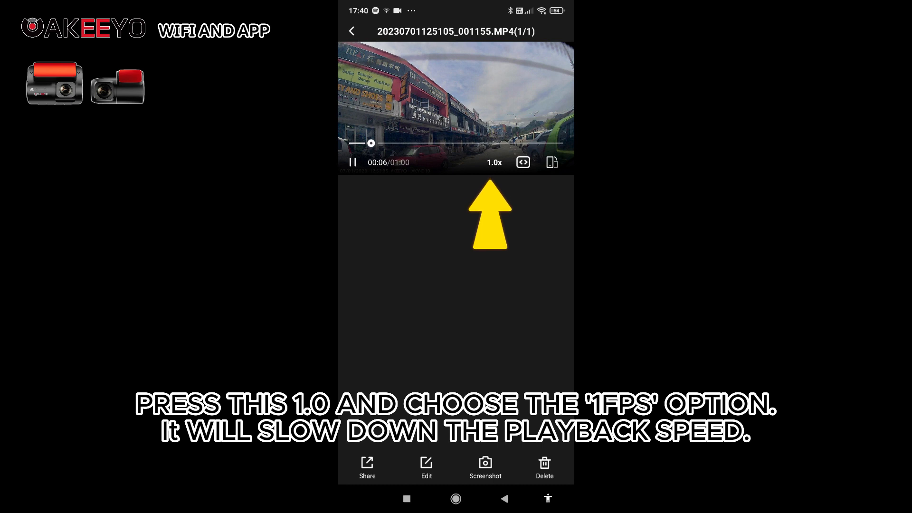
left_click(495, 161)
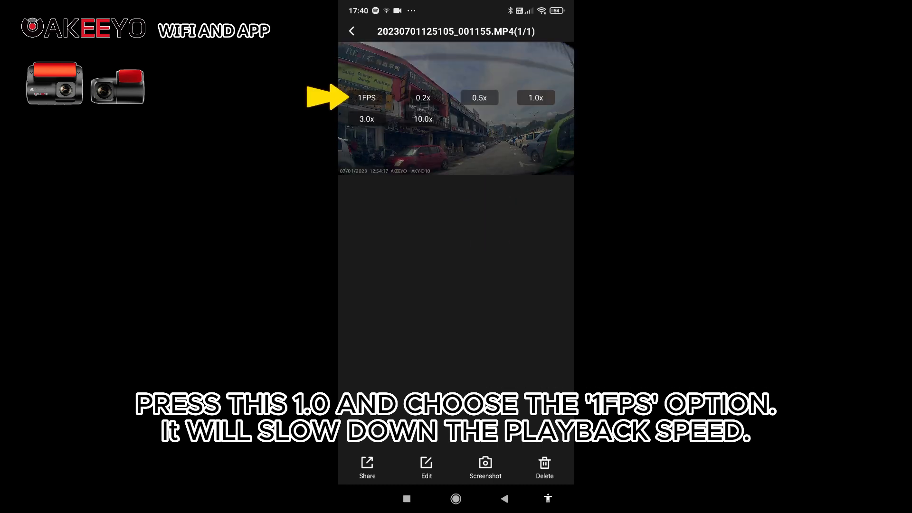
left_click(367, 97)
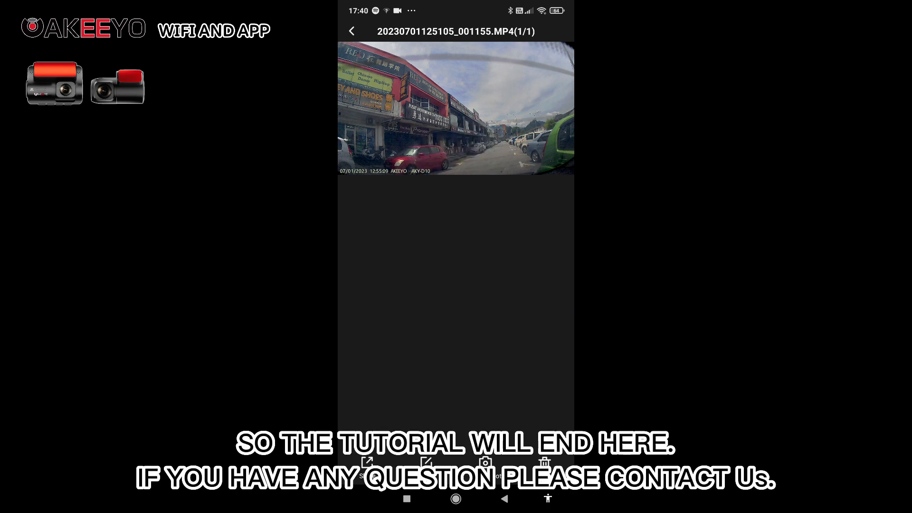
left_click(352, 30)
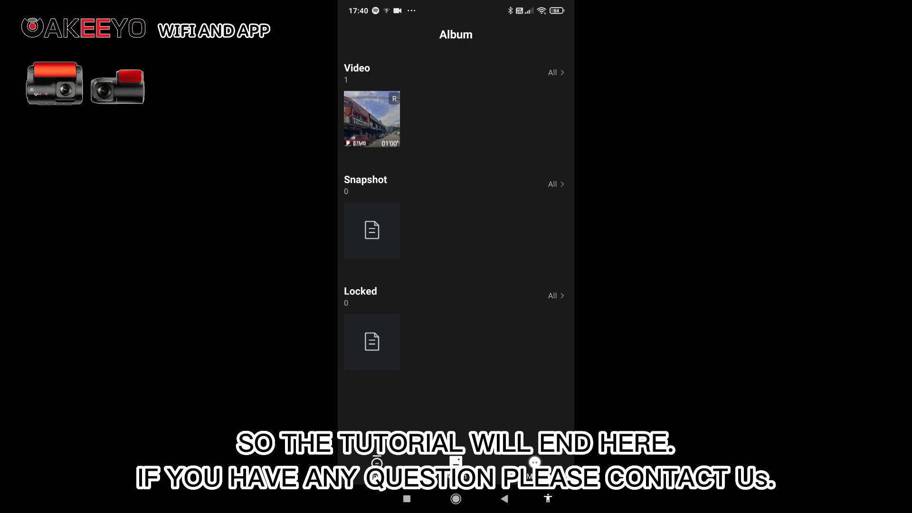